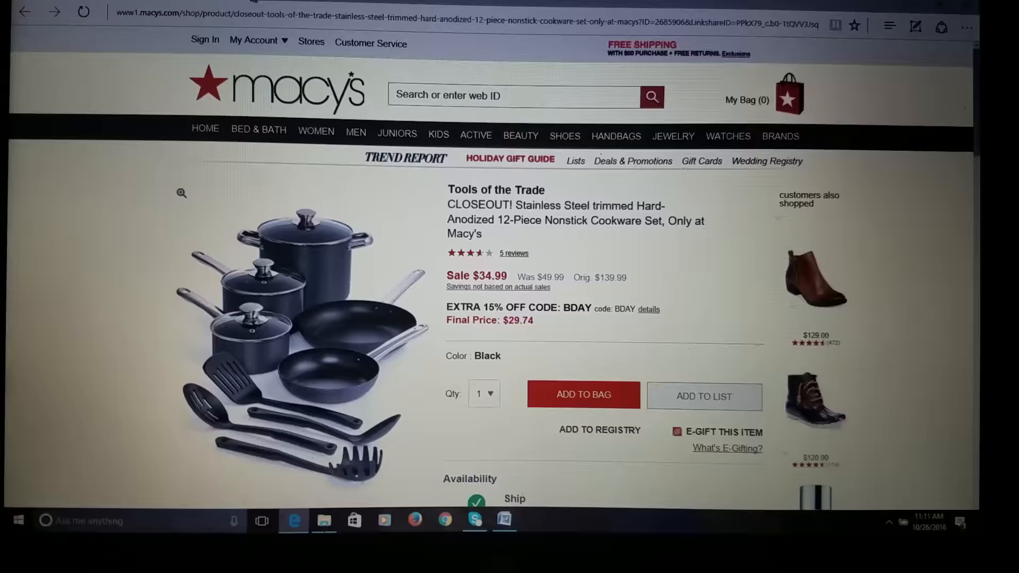
Add the 12-piece cookware set ($34.99, qty 1) to the bag and continue to the shopping bag
{"action": "scroll", "scroll_direction": "down", "scroll_amount": 3}
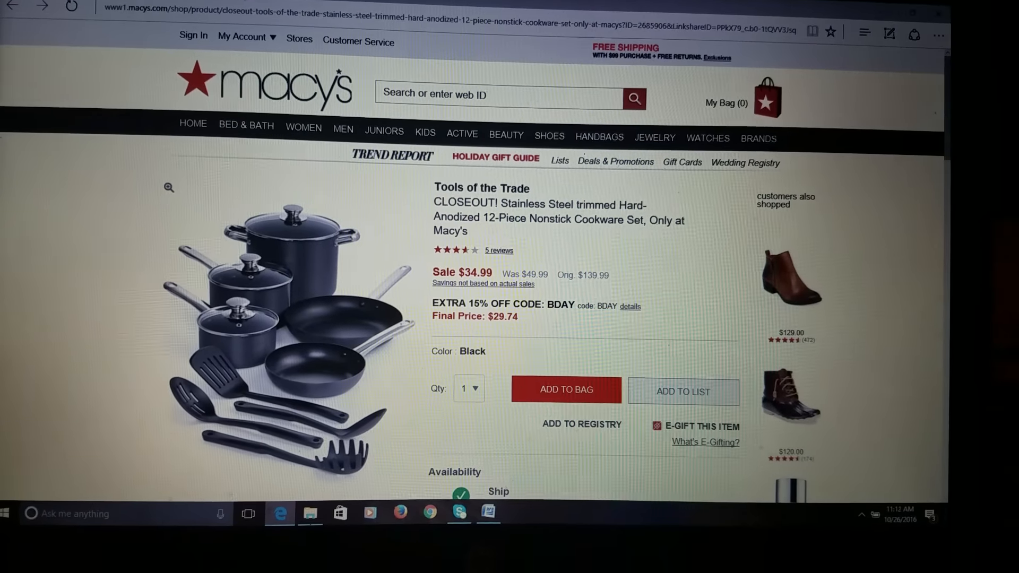
{"action": "scroll", "scroll_direction": "down", "scroll_amount": 3}
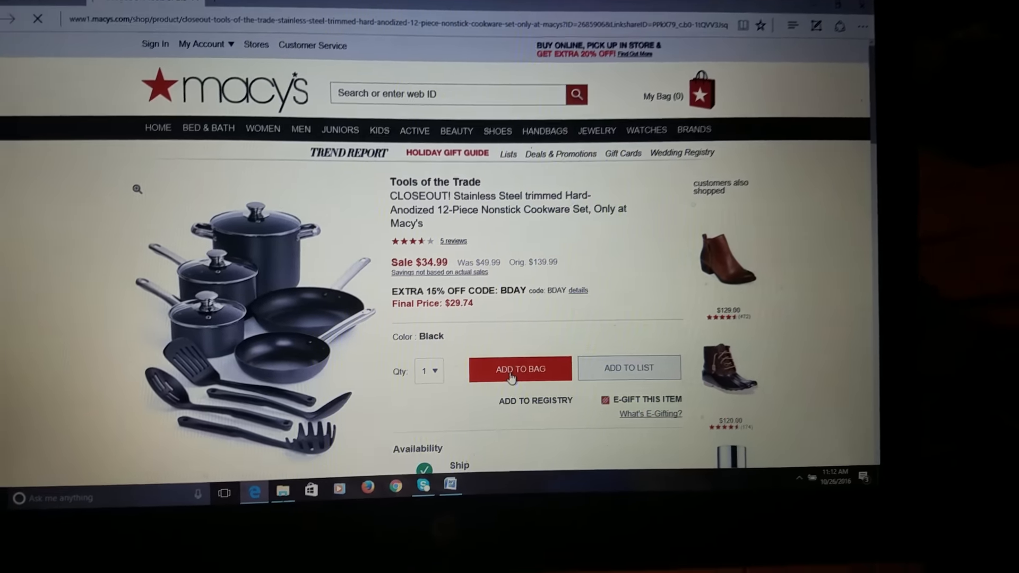
{"action": "left_click", "coordinate": [519, 369]}
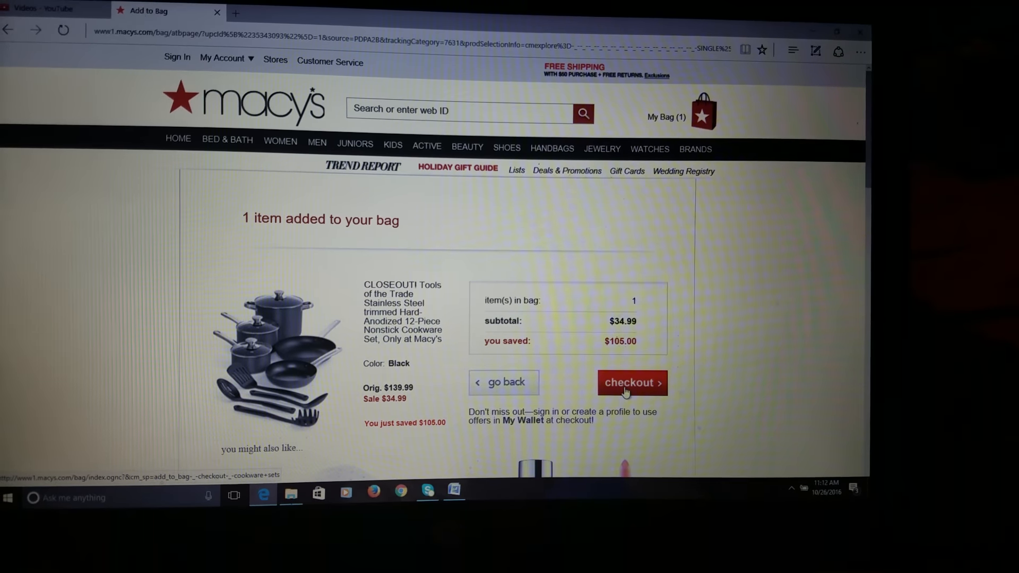
{"action": "left_click", "coordinate": [630, 382]}
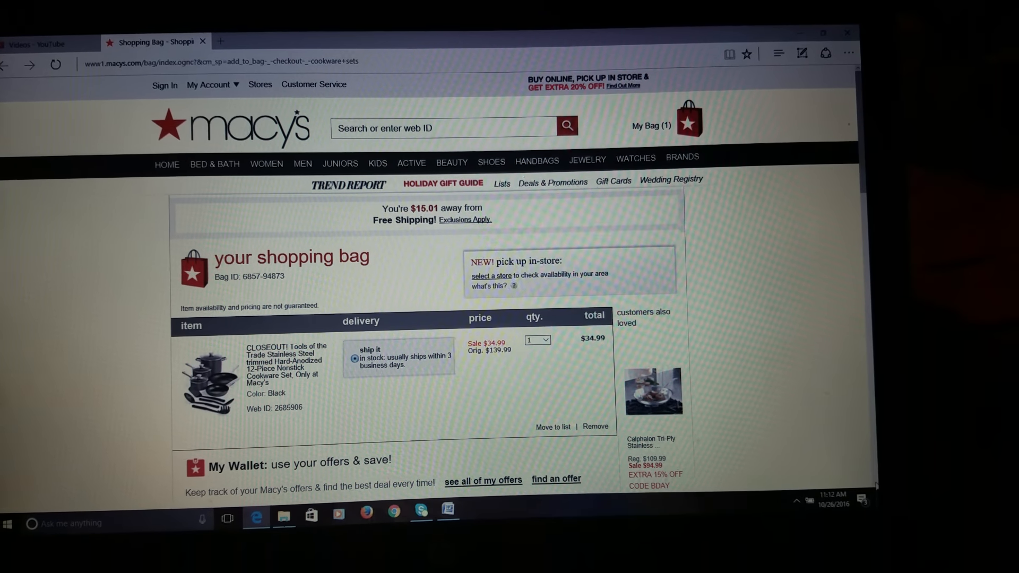
Paste the 30% off promo code into the promo box so $10.50 comes off and the subtotal reads $24.49
{"action": "scroll", "scroll_direction": "down", "scroll_amount": 3}
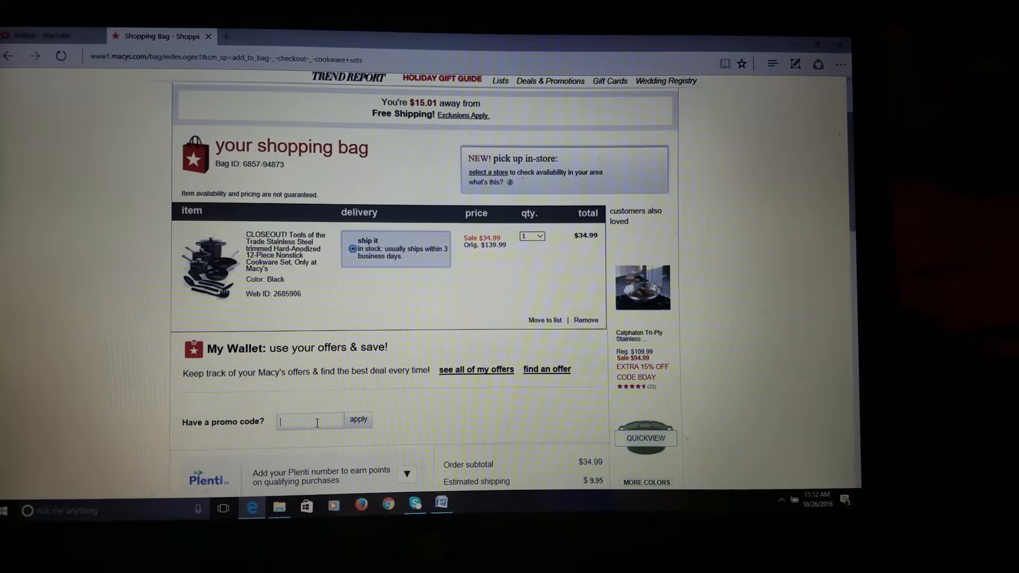
{"action": "right_click", "coordinate": [310, 423]}
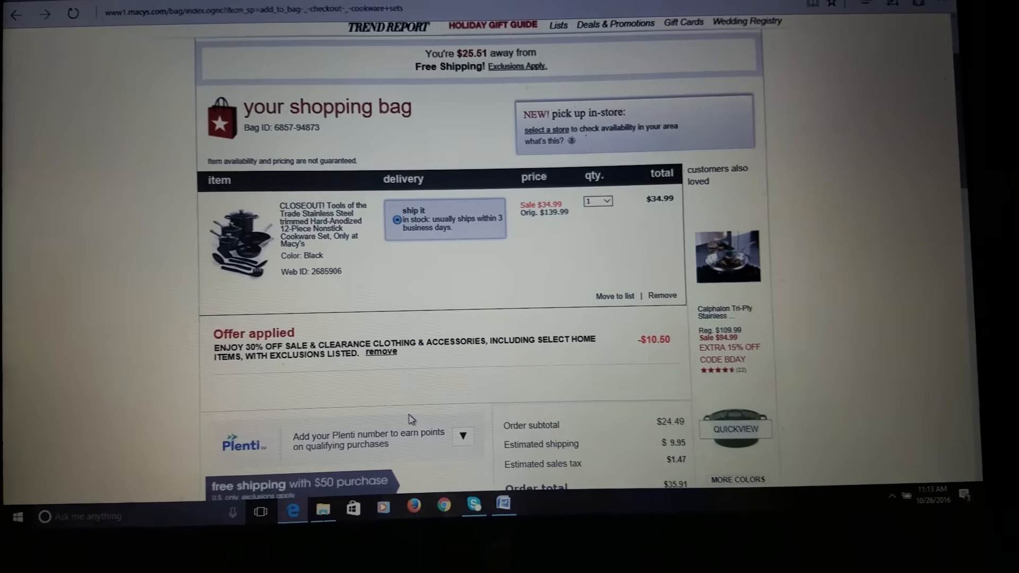
{"action": "scroll", "scroll_direction": "down", "scroll_amount": 3}
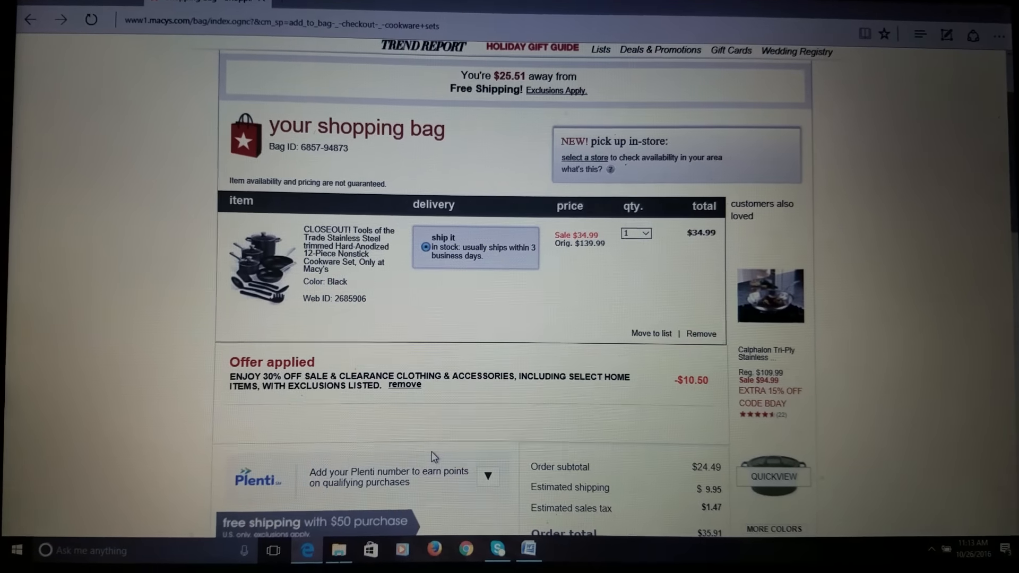
Scroll the bag to the order summary showing the $35.91 total with shipping and tax and $115.50 saved
{"action": "scroll", "scroll_direction": "down", "scroll_amount": 3}
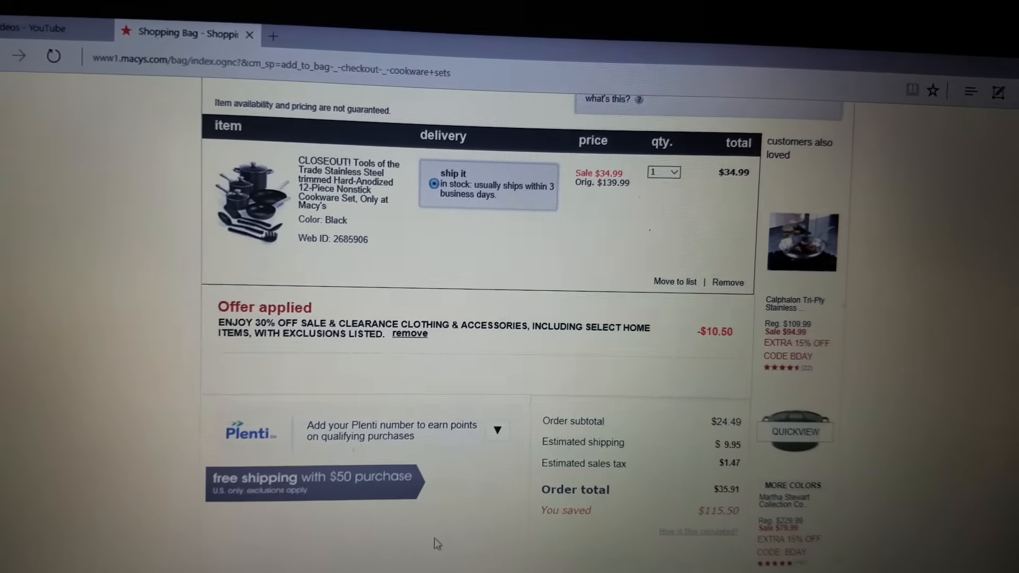
{"action": "scroll", "scroll_direction": "down", "scroll_amount": 3}
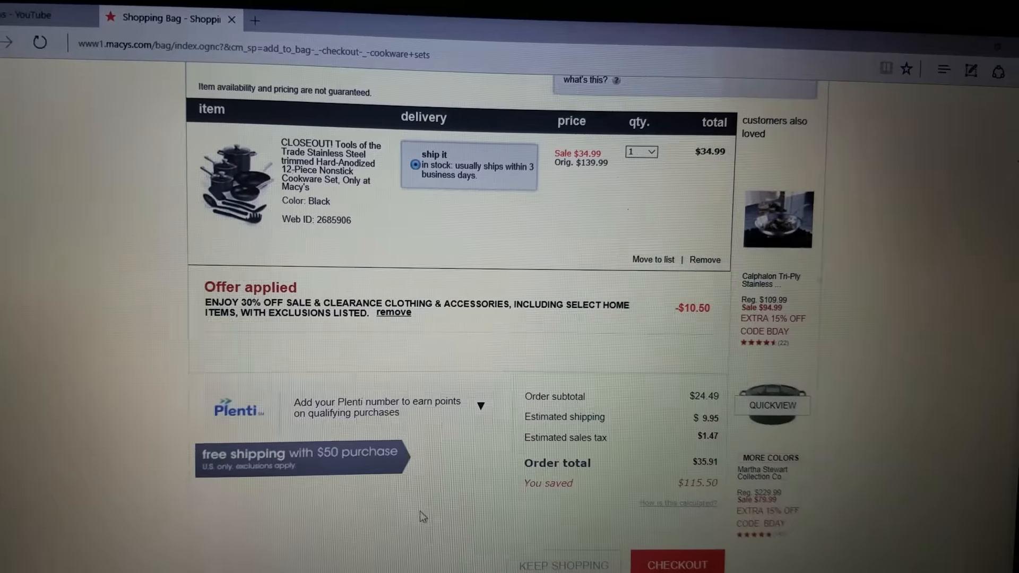
{"action": "scroll", "scroll_direction": "down", "scroll_amount": 3}
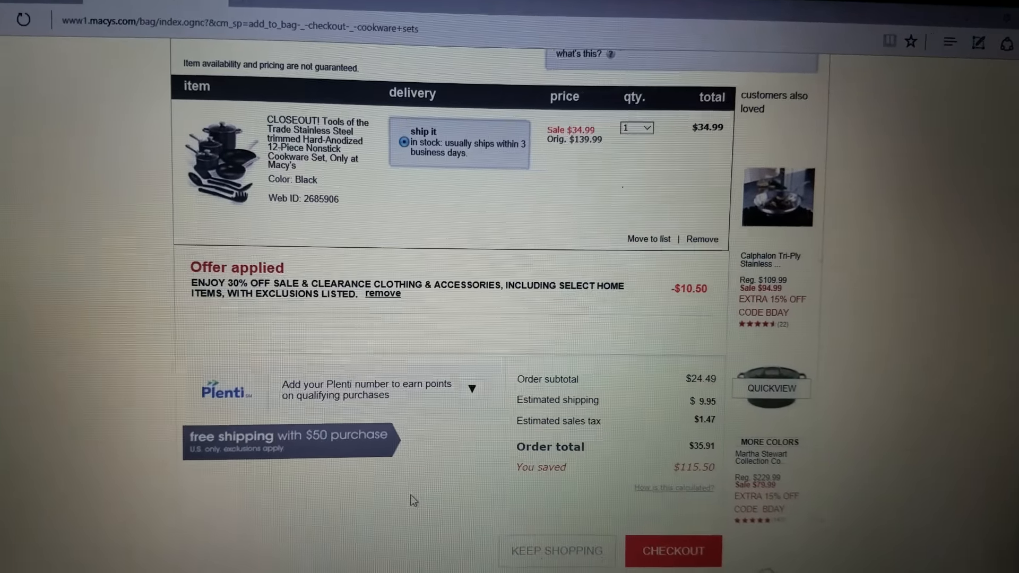